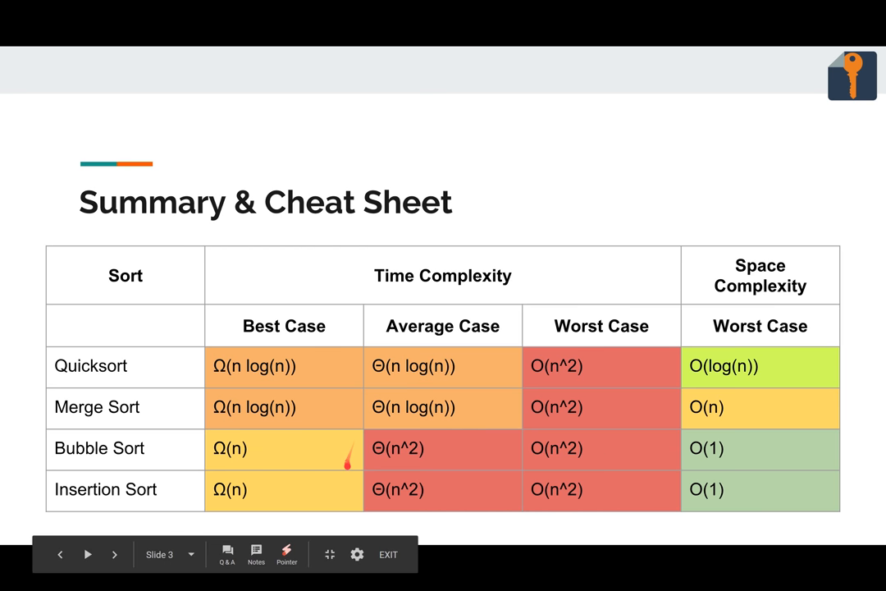
mouse_move(346, 450)
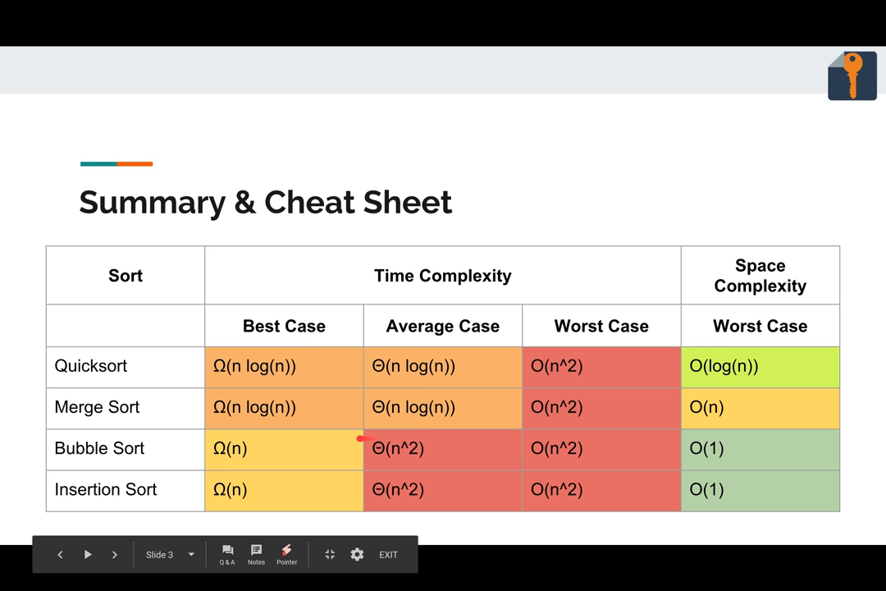
mouse_move(233, 444)
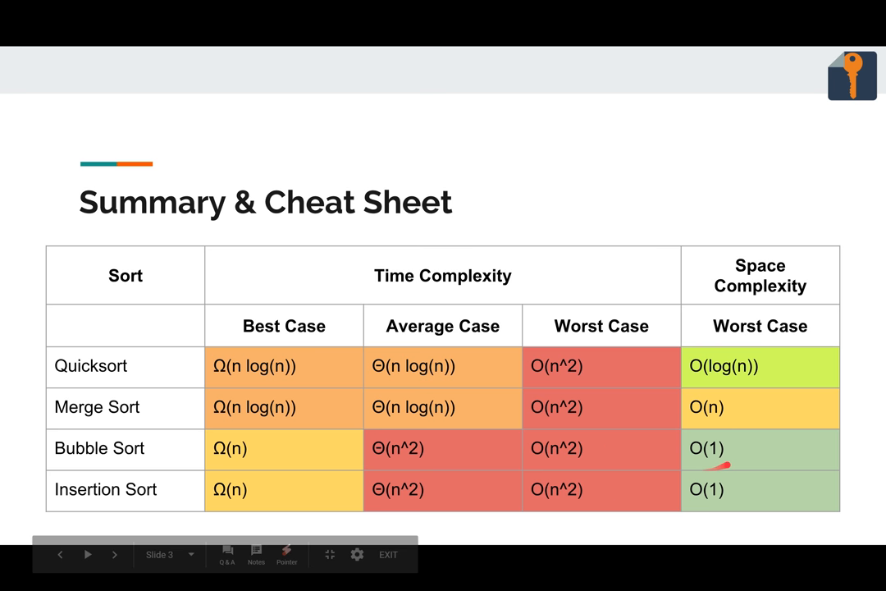
Browse into the Sorts folder, then return to the youtube repository's top level
click(114, 555)
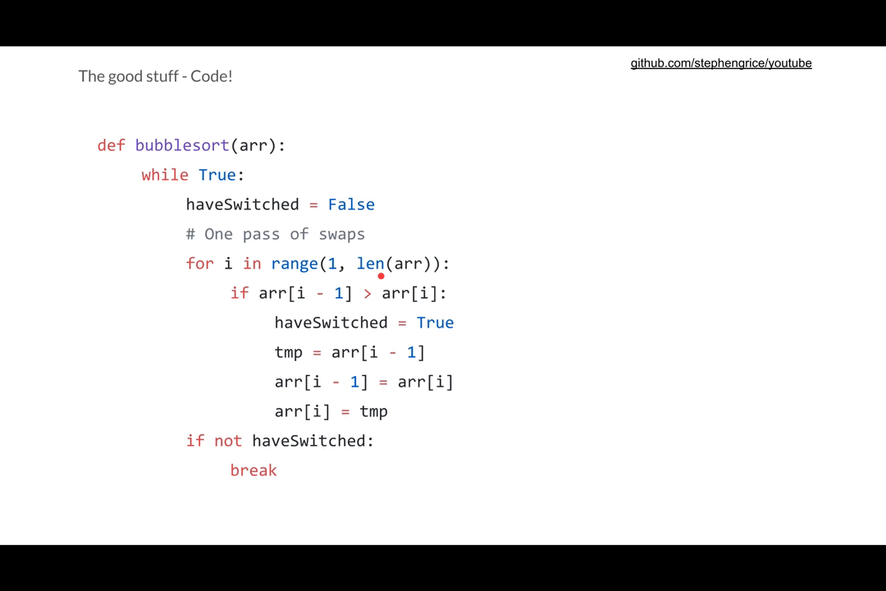
mouse_move(266, 338)
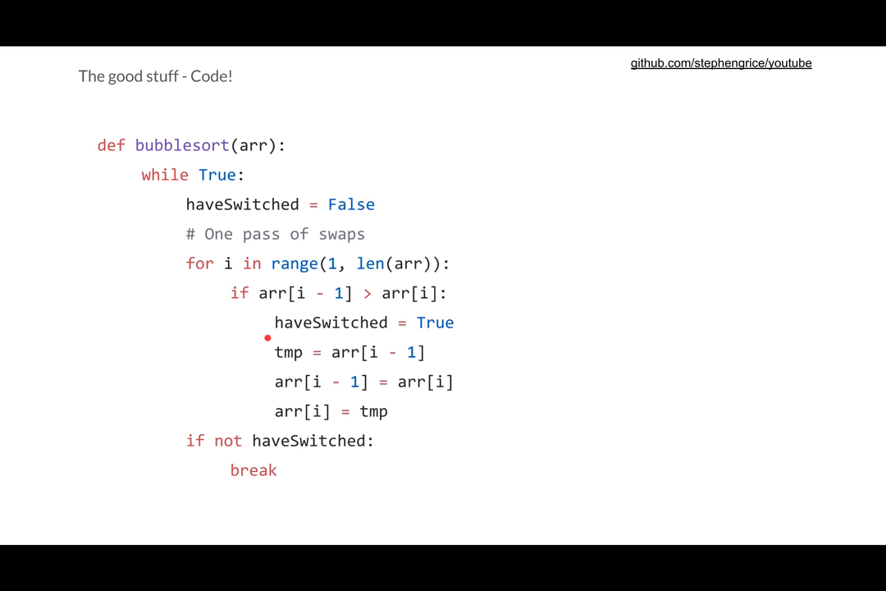
mouse_move(271, 364)
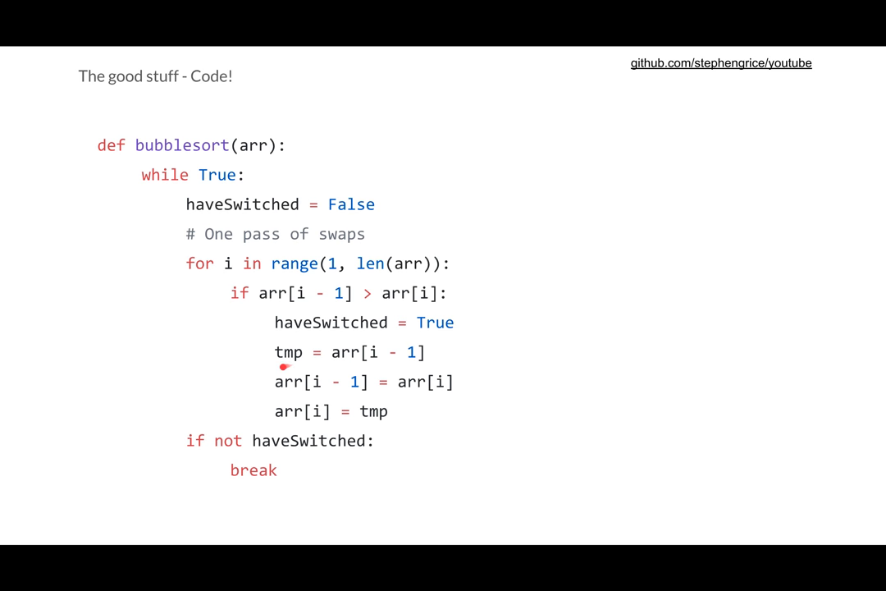
mouse_move(266, 396)
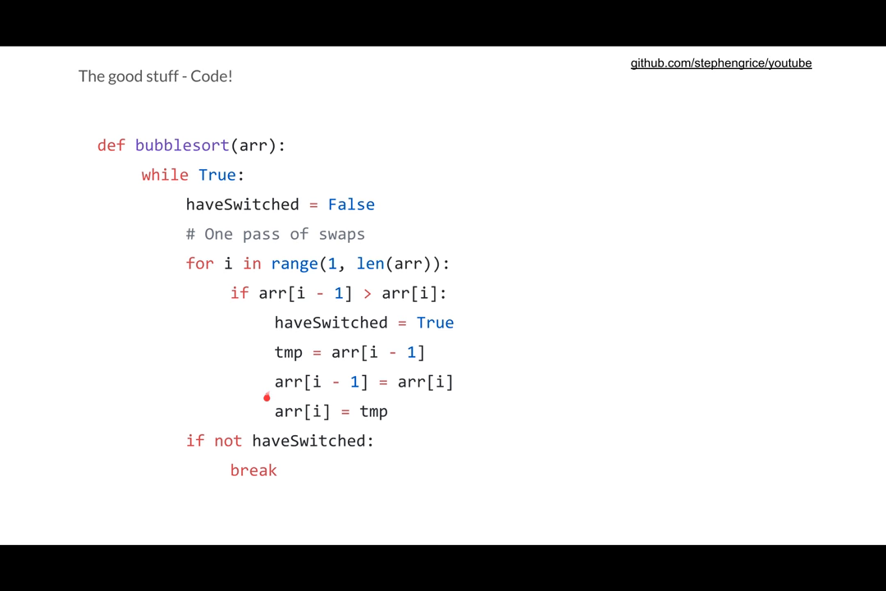
mouse_move(276, 414)
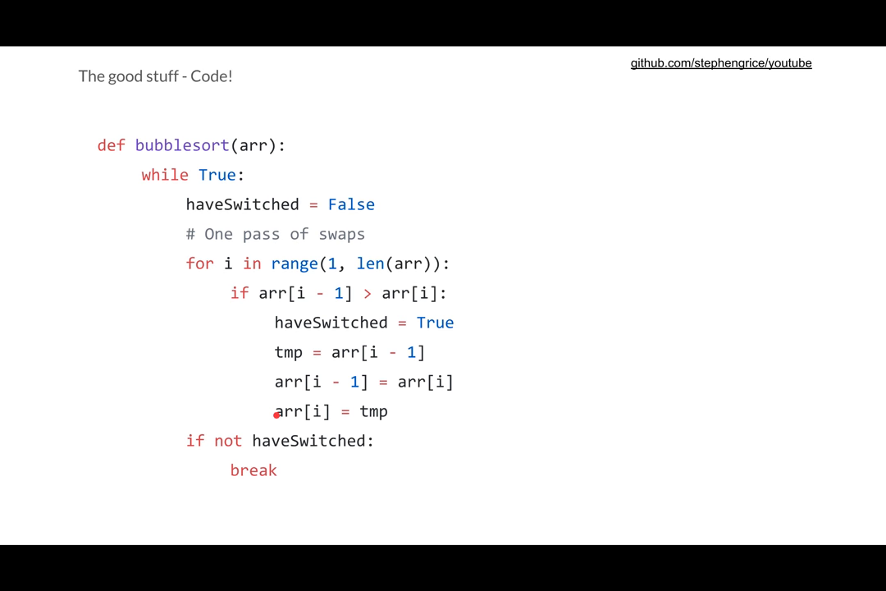
mouse_move(283, 392)
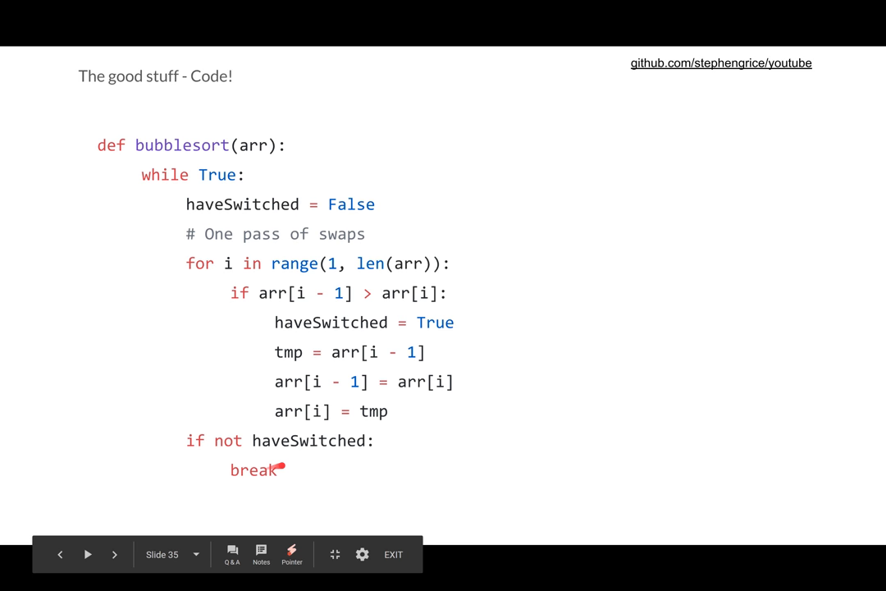
mouse_move(328, 456)
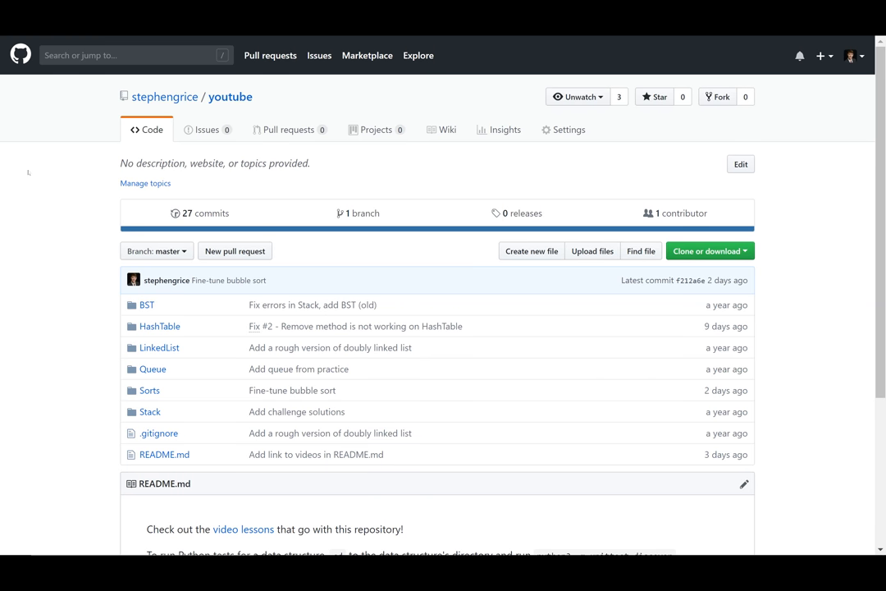
mouse_move(85, 168)
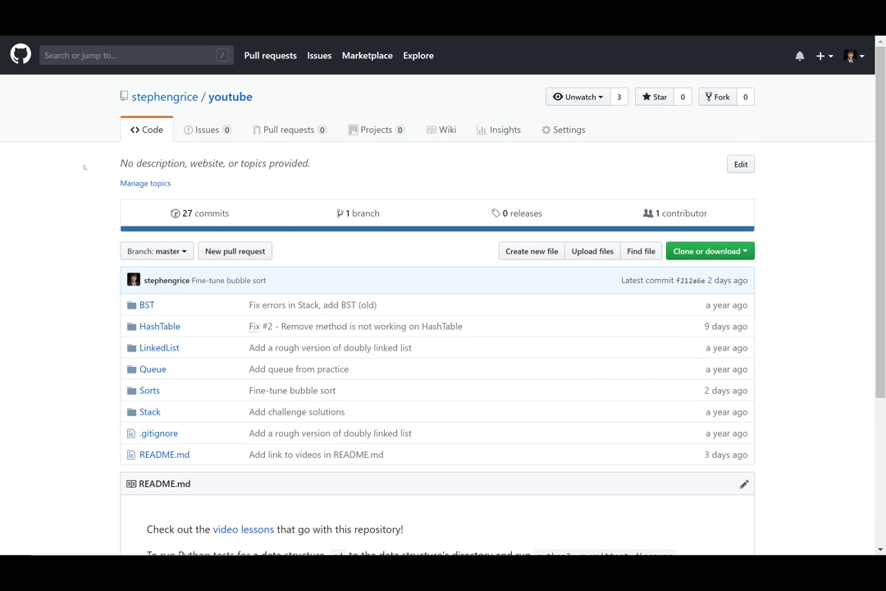
scroll(down, 3)
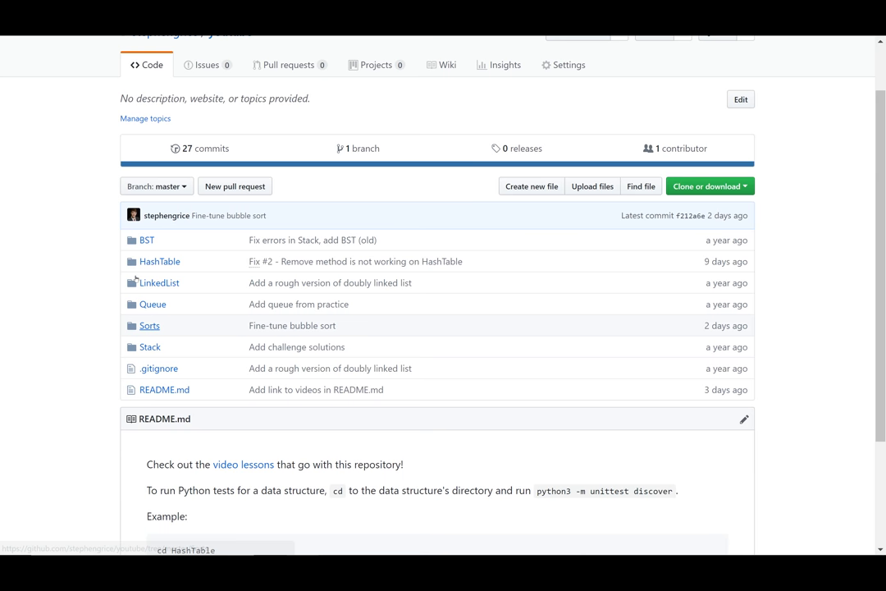
click(150, 325)
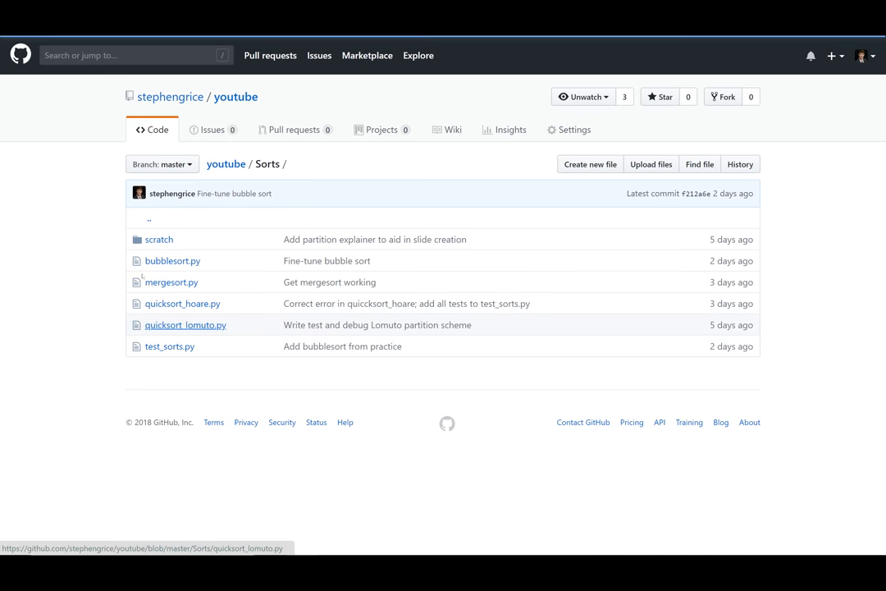
click(173, 259)
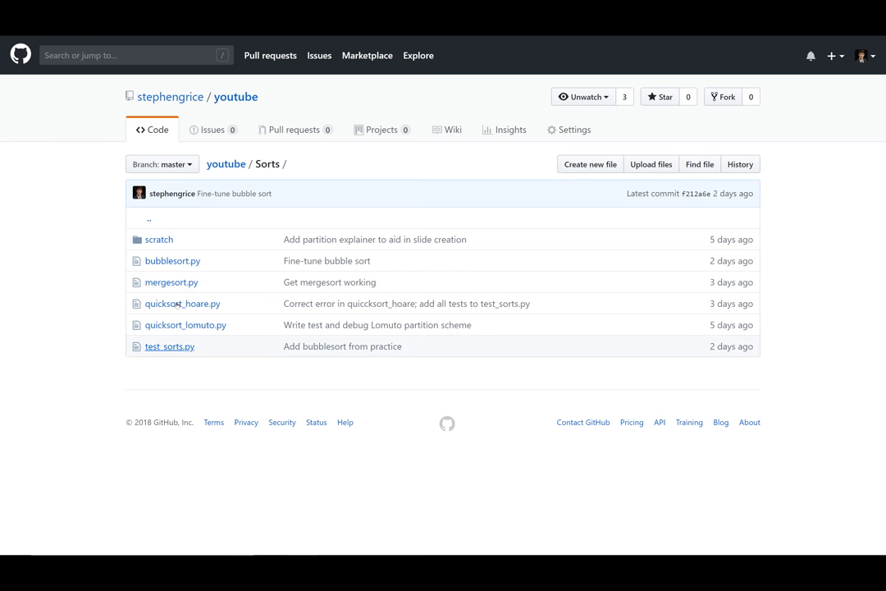
click(169, 345)
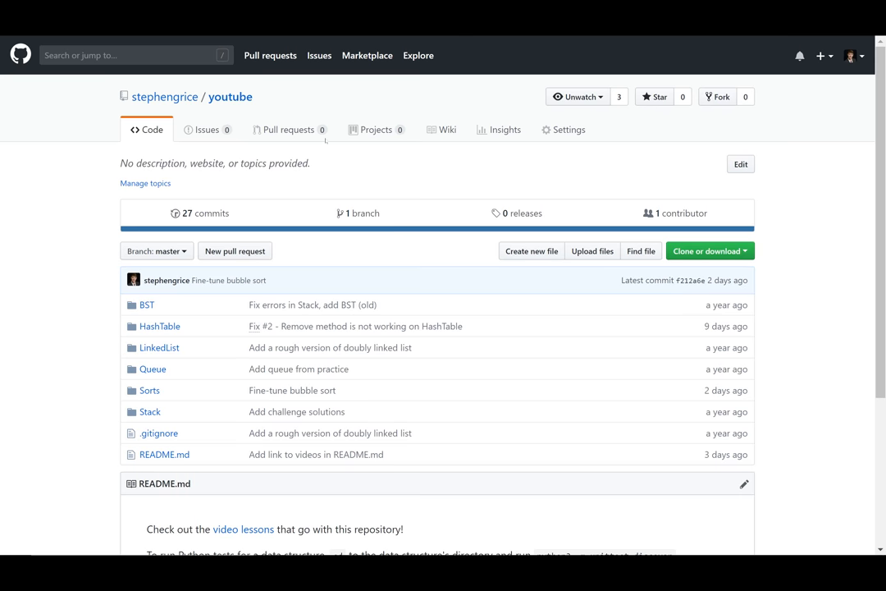
Go to the repository's Issues and start a blank new issue
click(207, 128)
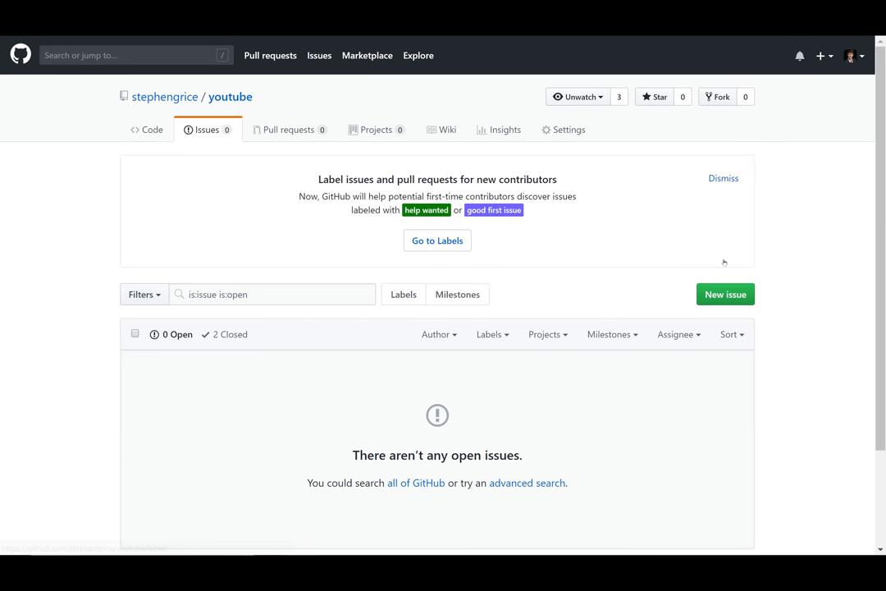
click(724, 294)
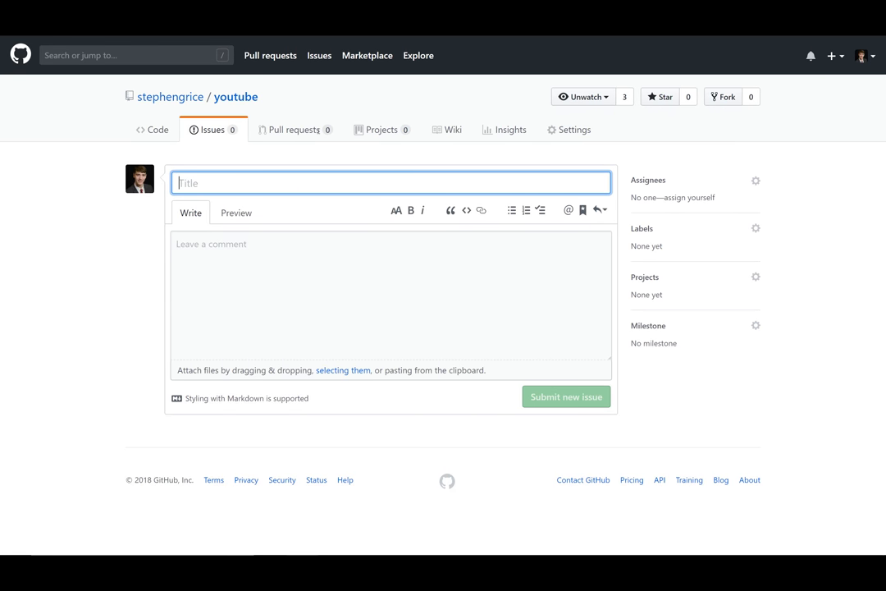